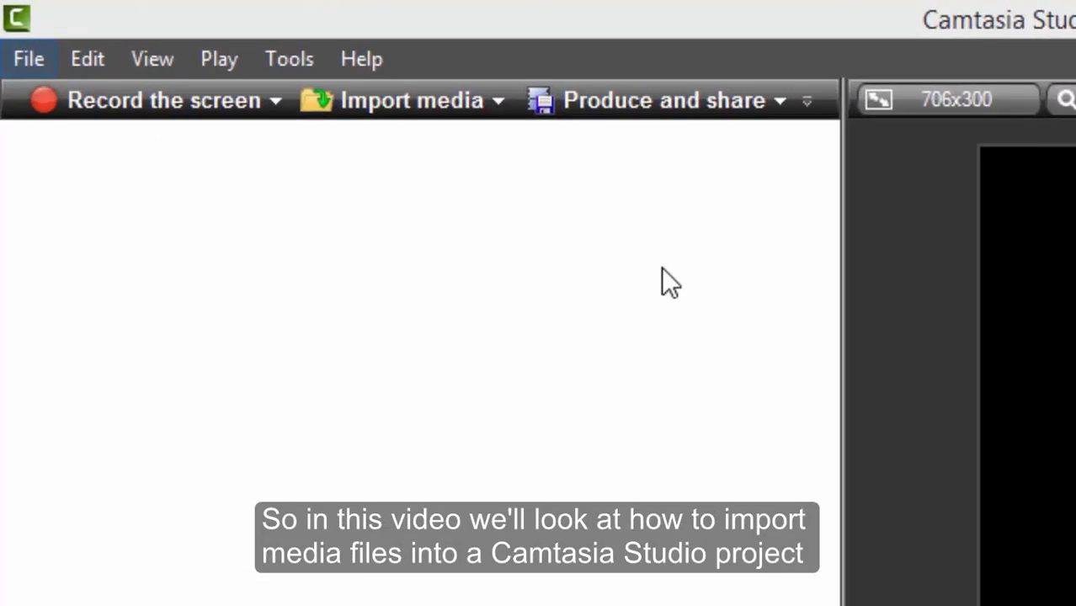
# Choose Import media... from the Import media dropdown list.
pyautogui.click(529, 101)
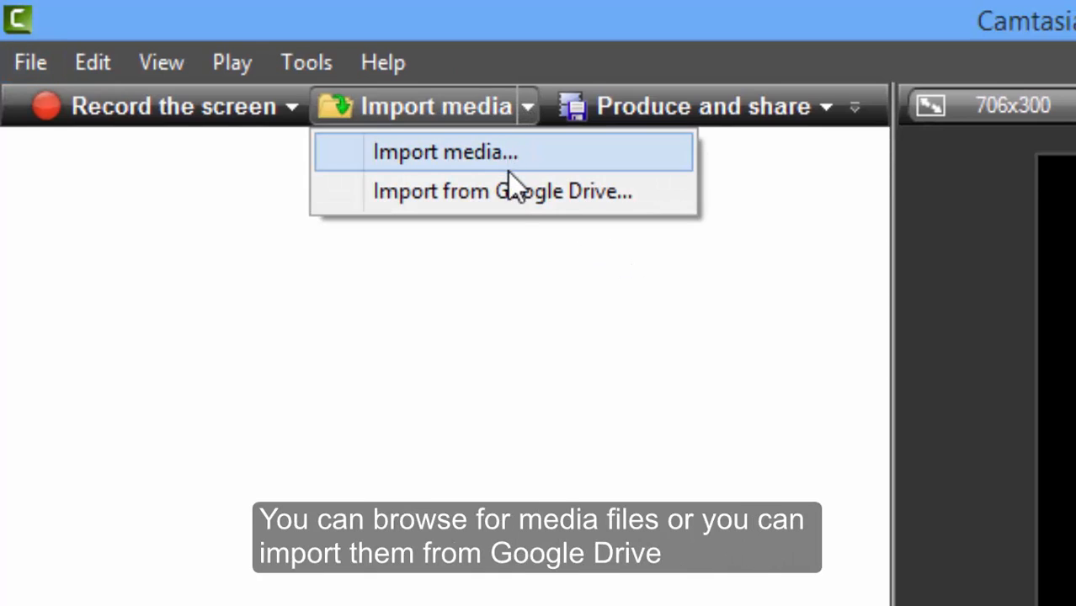
pyautogui.moveTo(481, 160)
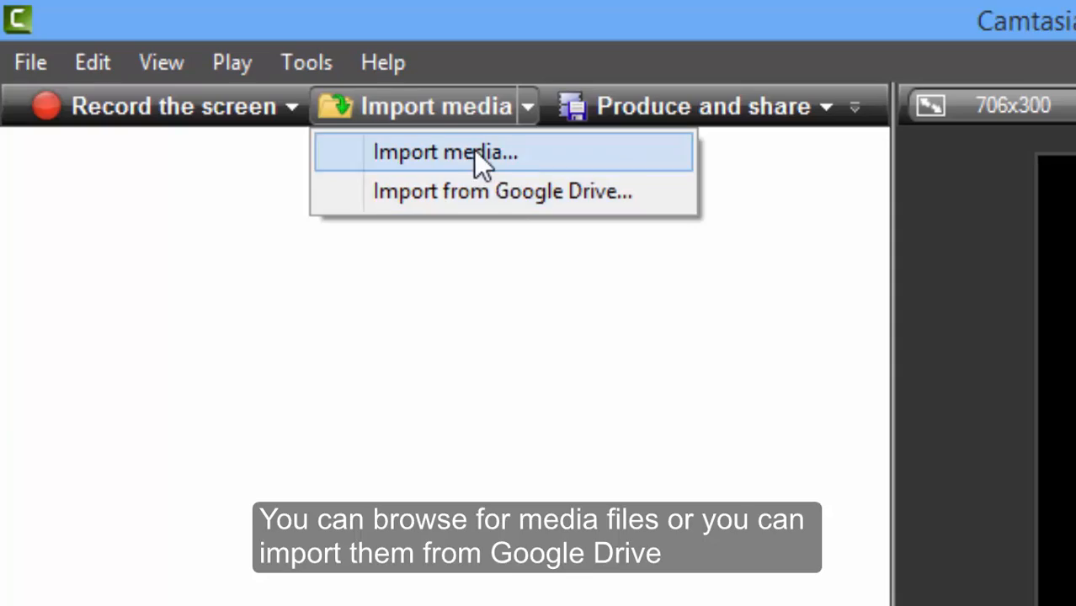
pyautogui.click(446, 152)
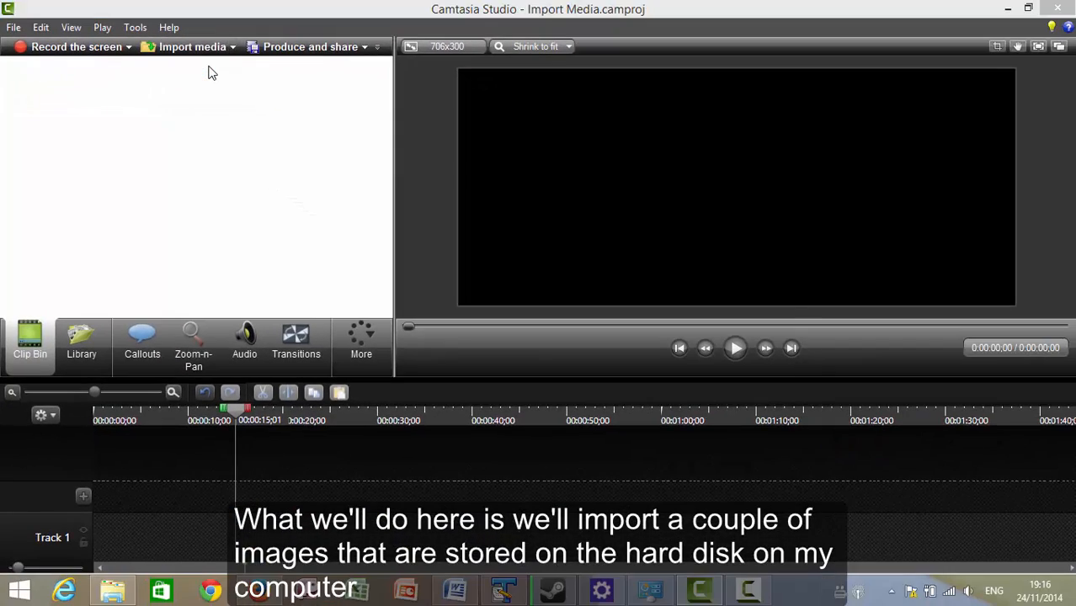
# Bring up the Open file browser and review the importable media file types.
pyautogui.click(192, 47)
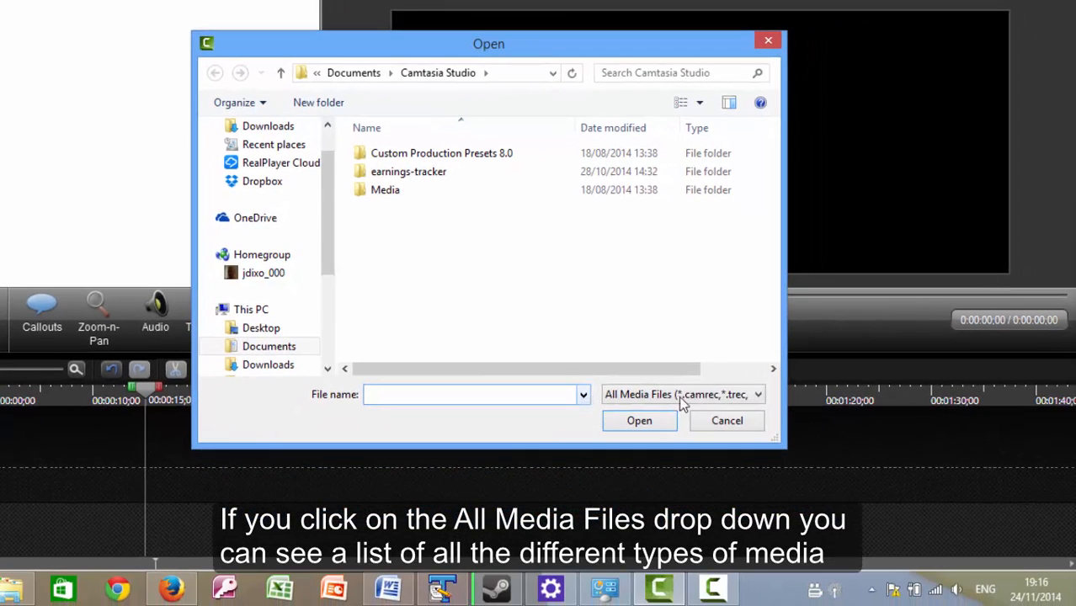
pyautogui.click(754, 395)
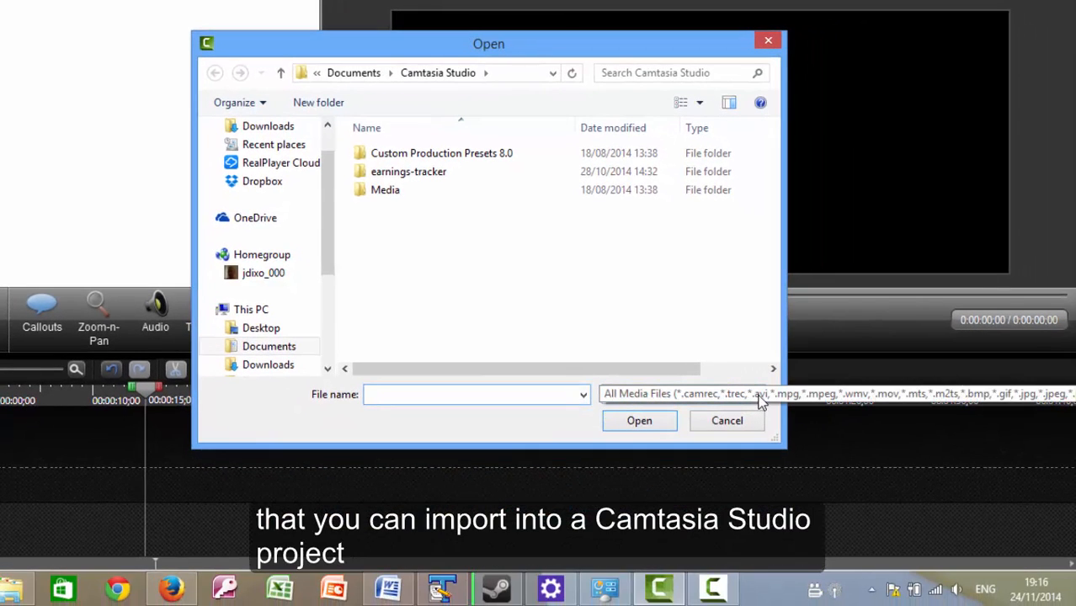
pyautogui.click(839, 394)
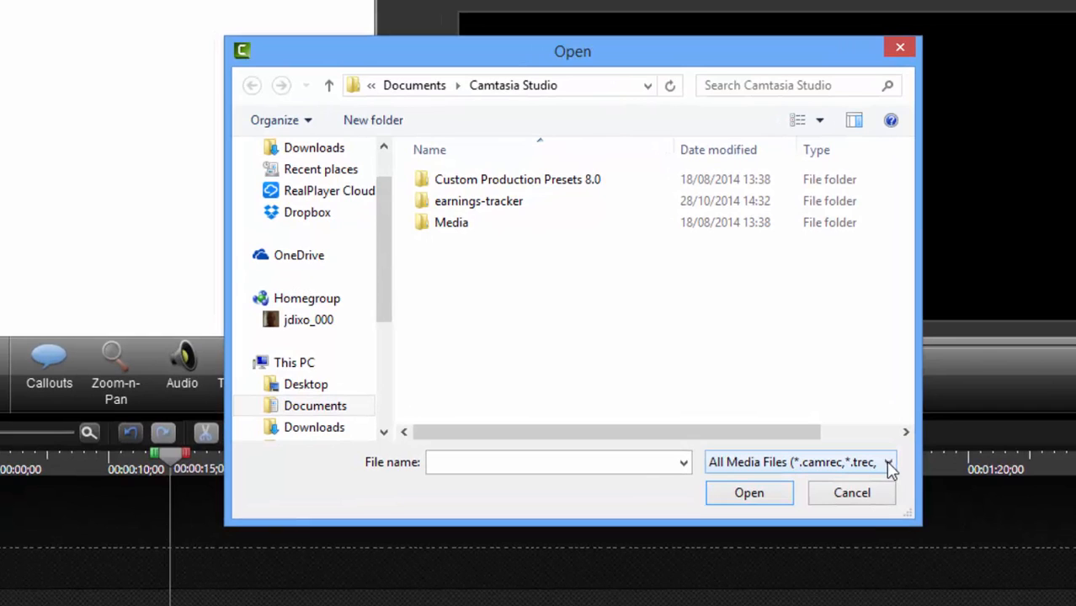
# Browse C: > work > QuickStartWorkBook > Camtasia Projects > Import Media and select devices.jpg.
pyautogui.scroll(-3)
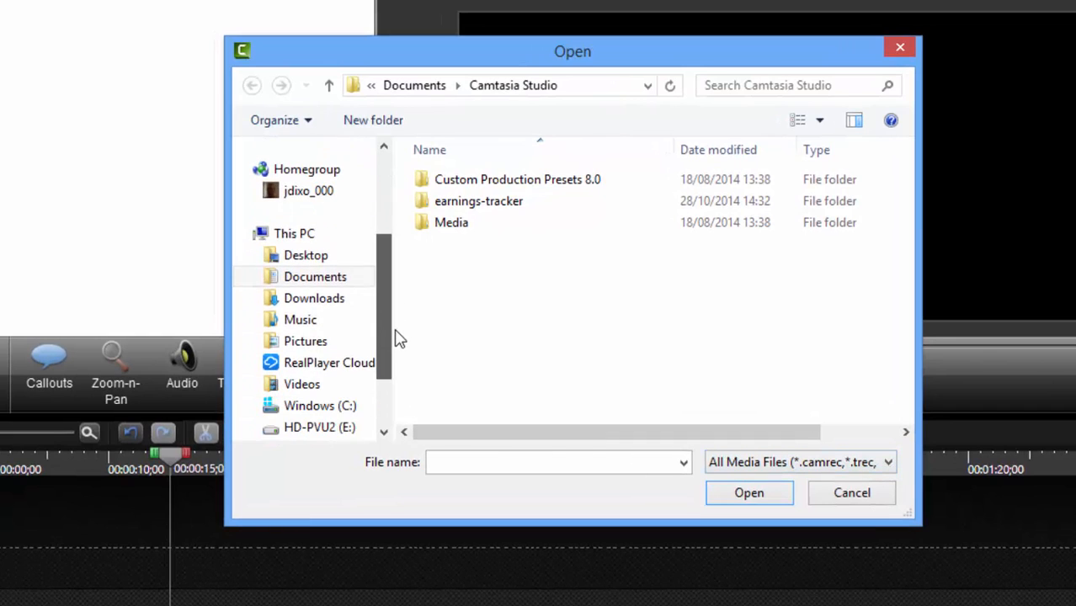
pyautogui.click(320, 406)
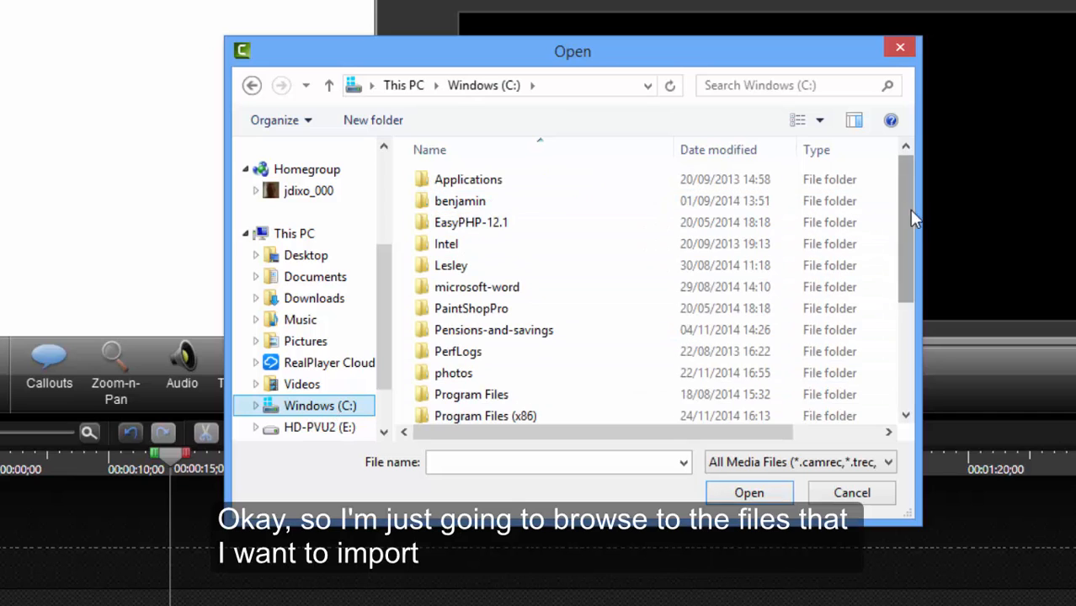
pyautogui.scroll(-3)
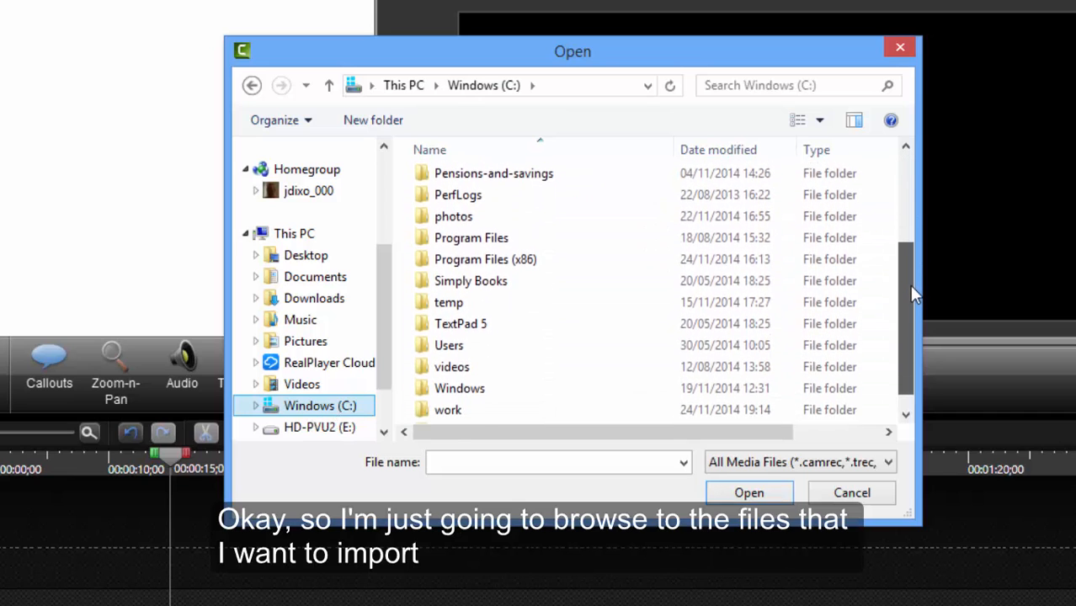
pyautogui.doubleClick(448, 411)
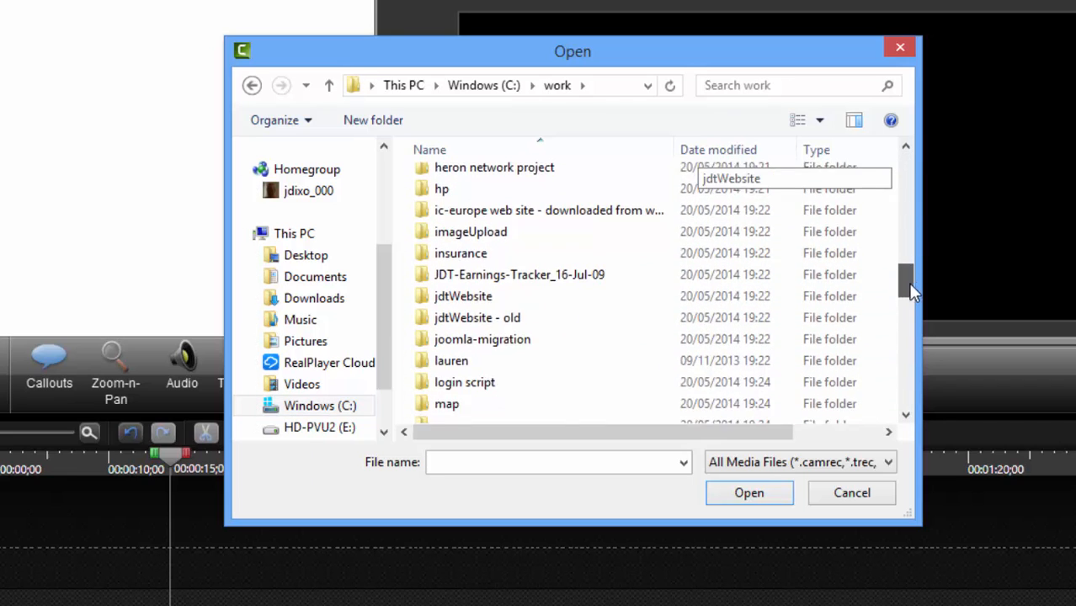
pyautogui.scroll(-3)
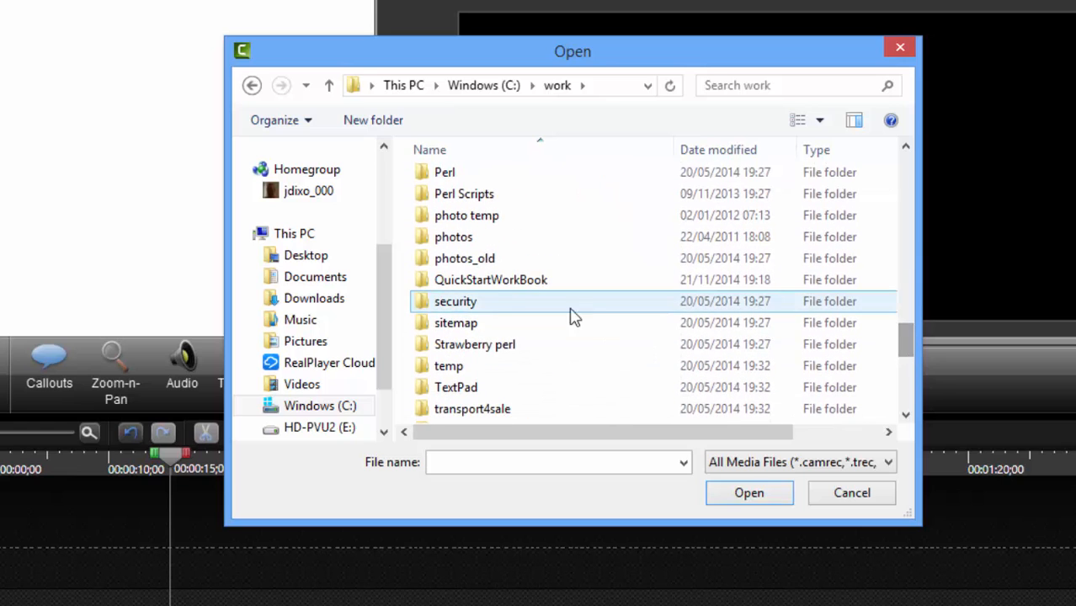
pyautogui.doubleClick(492, 279)
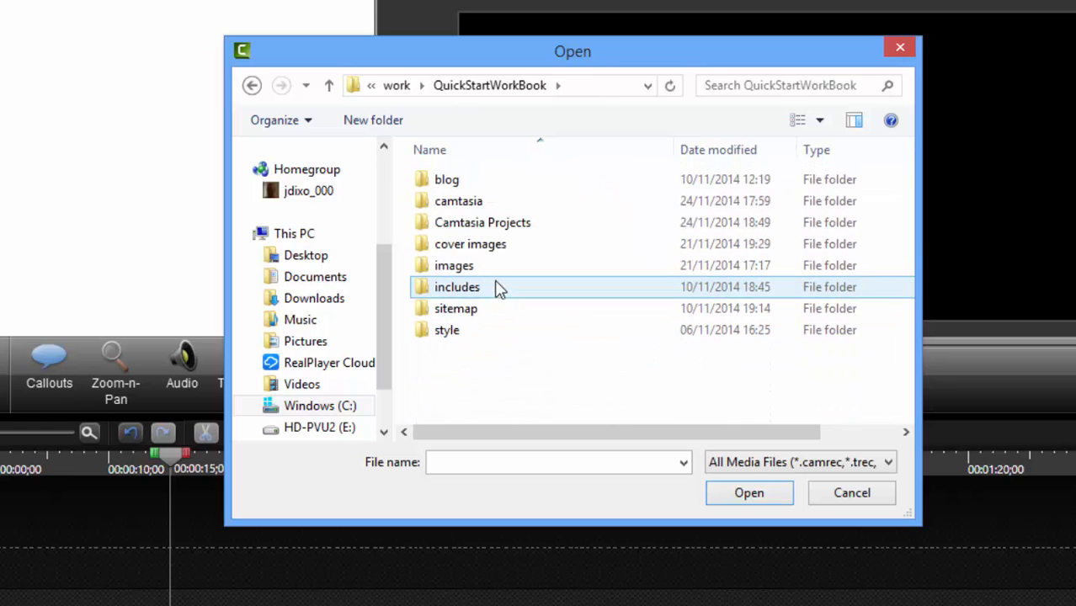
pyautogui.doubleClick(481, 222)
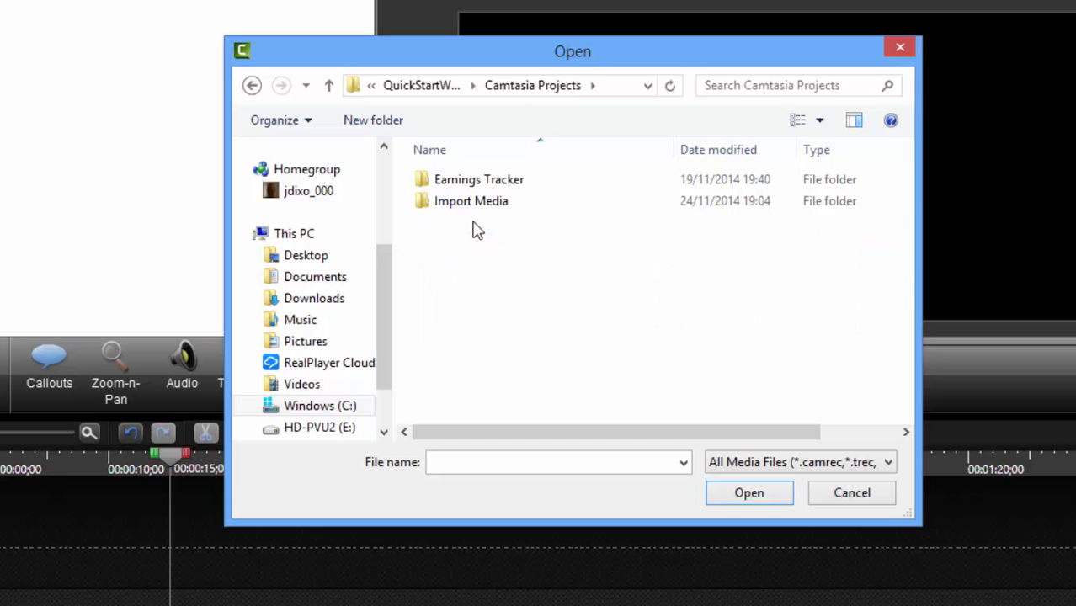
pyautogui.doubleClick(472, 201)
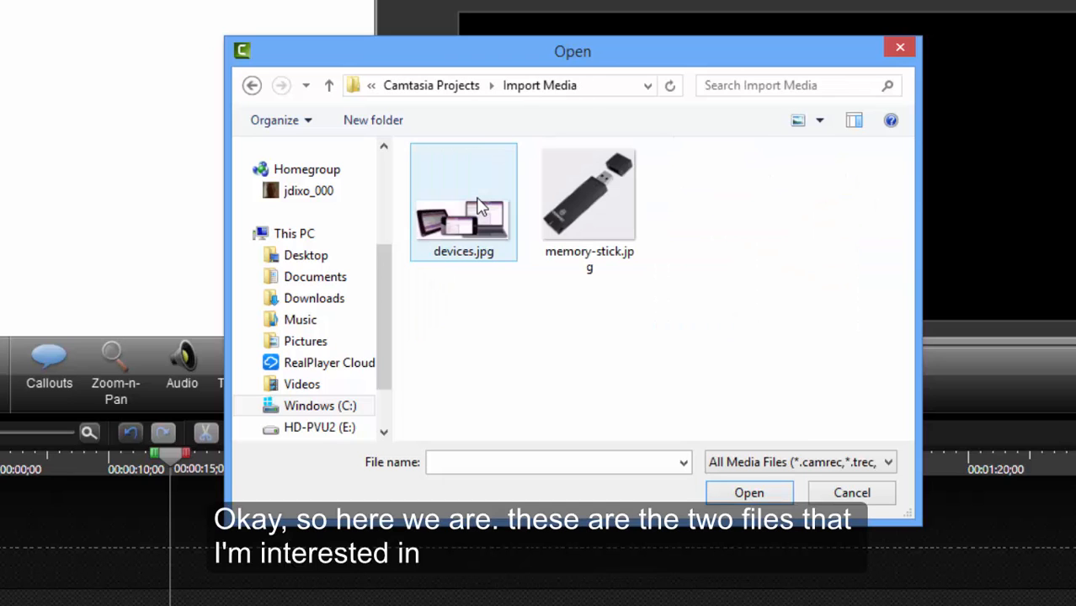
pyautogui.click(461, 202)
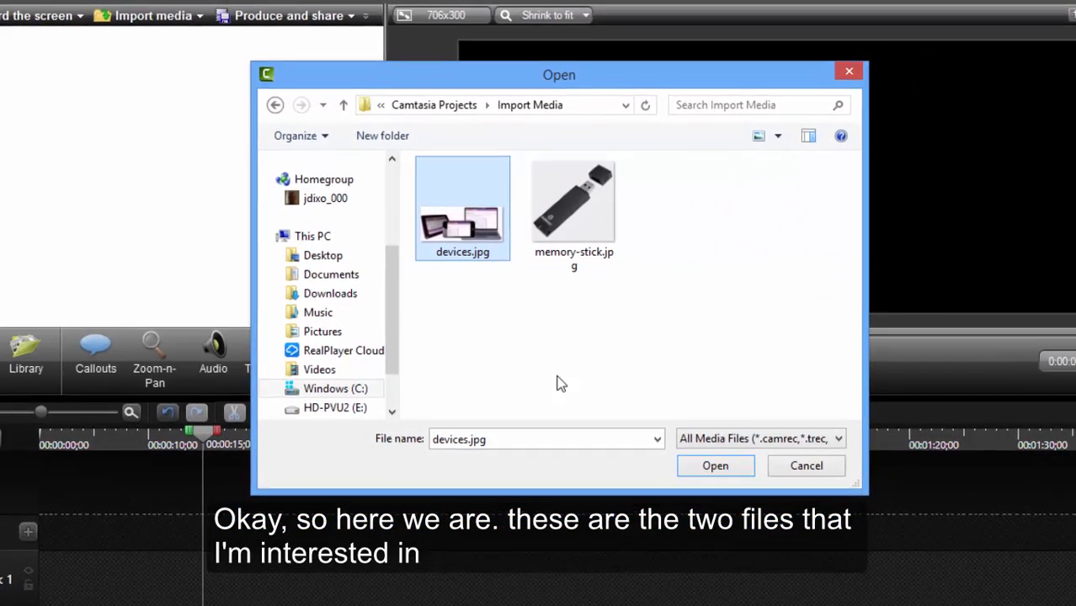
# Import devices.jpg into the clip bin and drag it onto the start of Track 1.
pyautogui.click(714, 465)
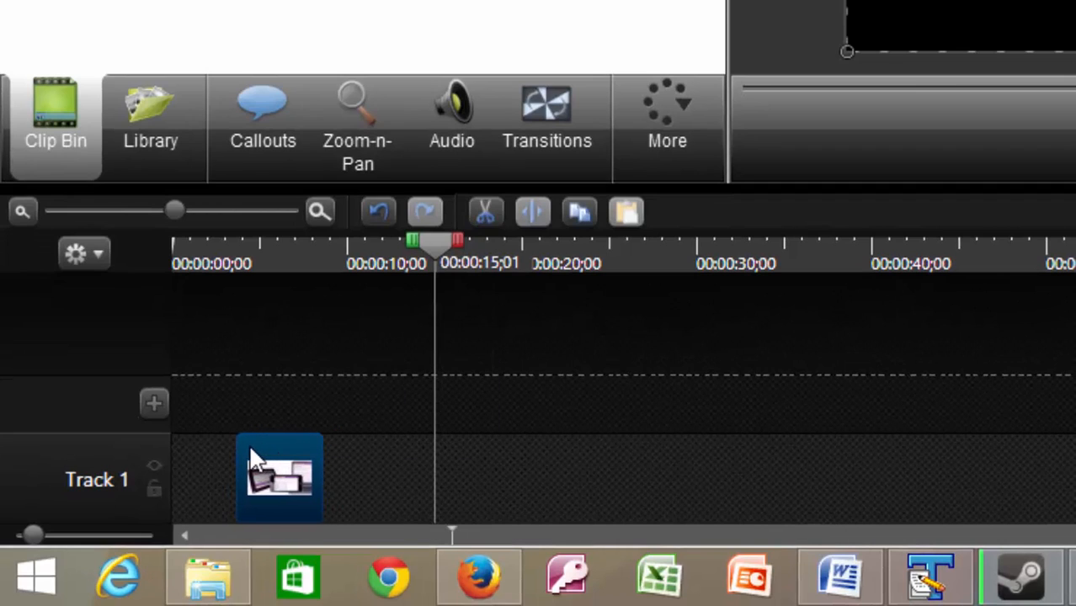
pyautogui.moveTo(280, 479); pyautogui.dragTo(216, 478)
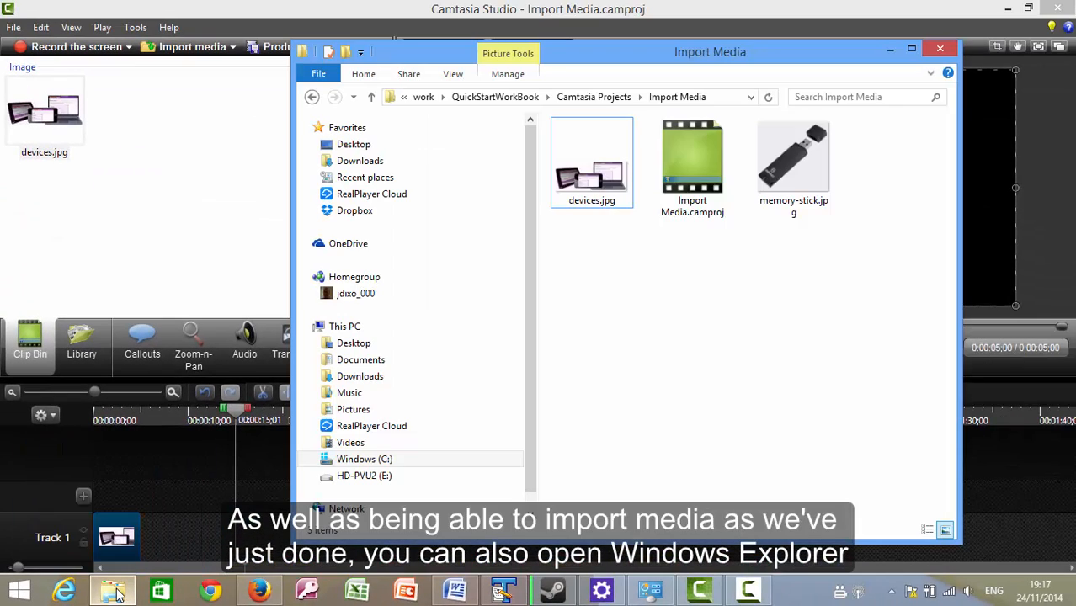
# Drag memory-stick.jpg from Explorer into the clip bin and return to Camtasia.
pyautogui.click(793, 160)
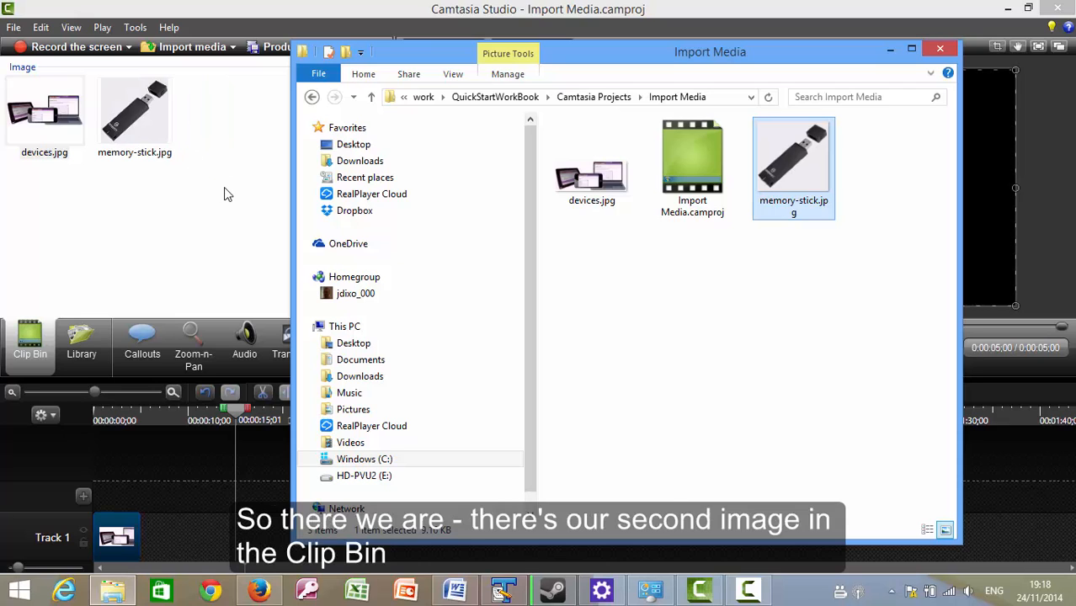
pyautogui.click(940, 47)
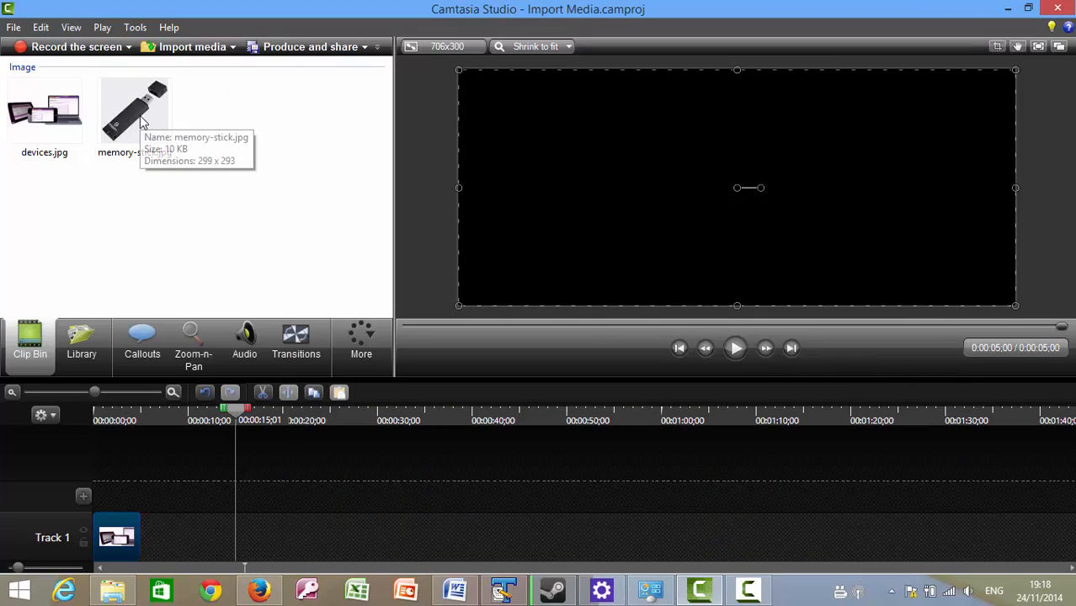
# Place memory-stick.jpg on Track 1 right after the devices image.
pyautogui.click(135, 110)
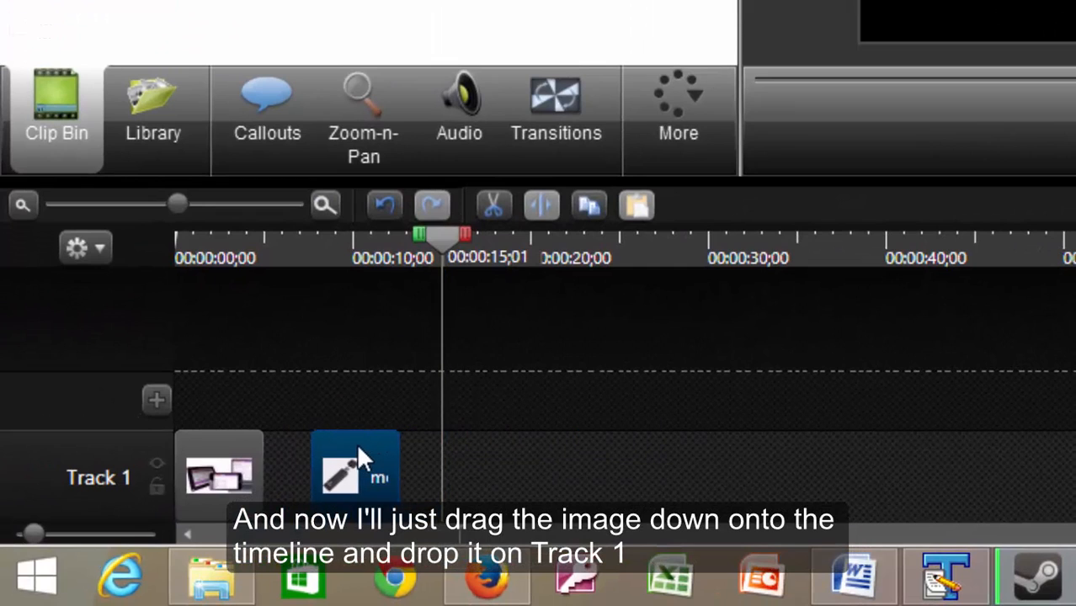
pyautogui.moveTo(354, 468); pyautogui.dragTo(307, 468)
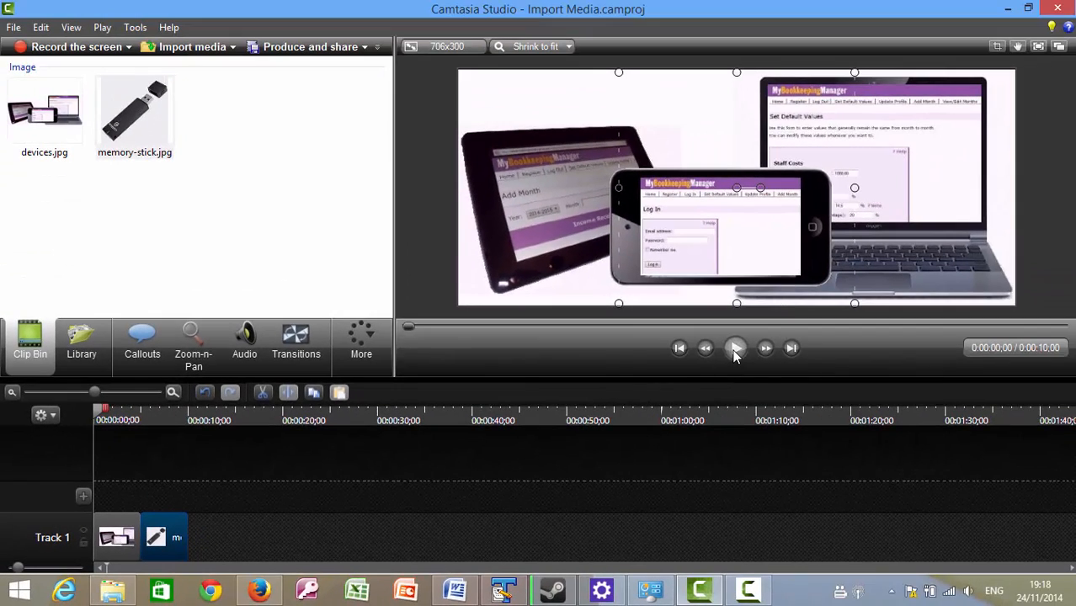
# Play the project to see both images in sequence, then stop playback.
pyautogui.click(735, 347)
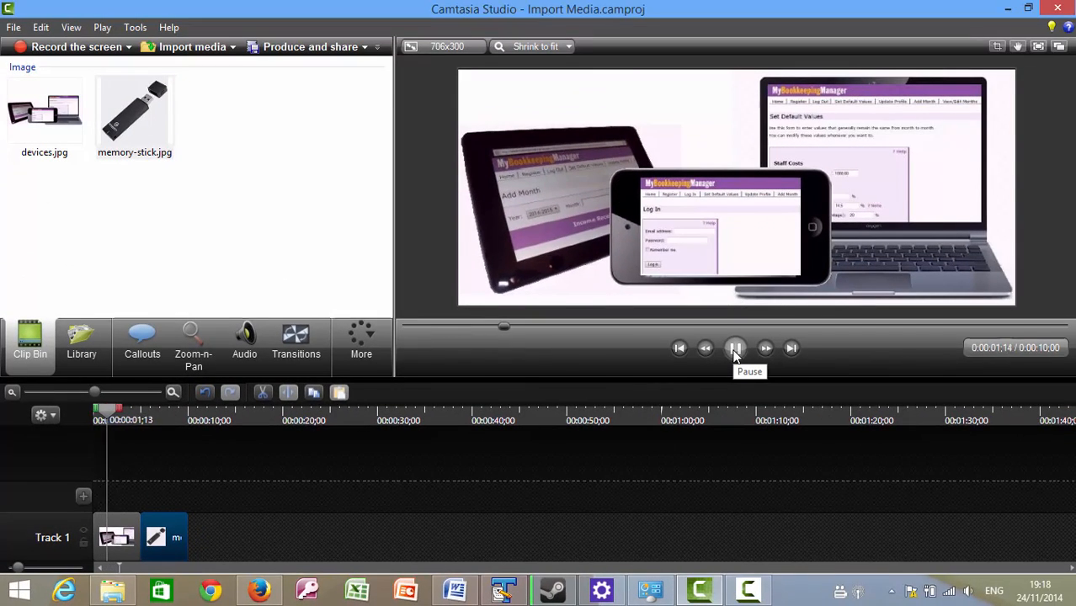
pyautogui.click(734, 347)
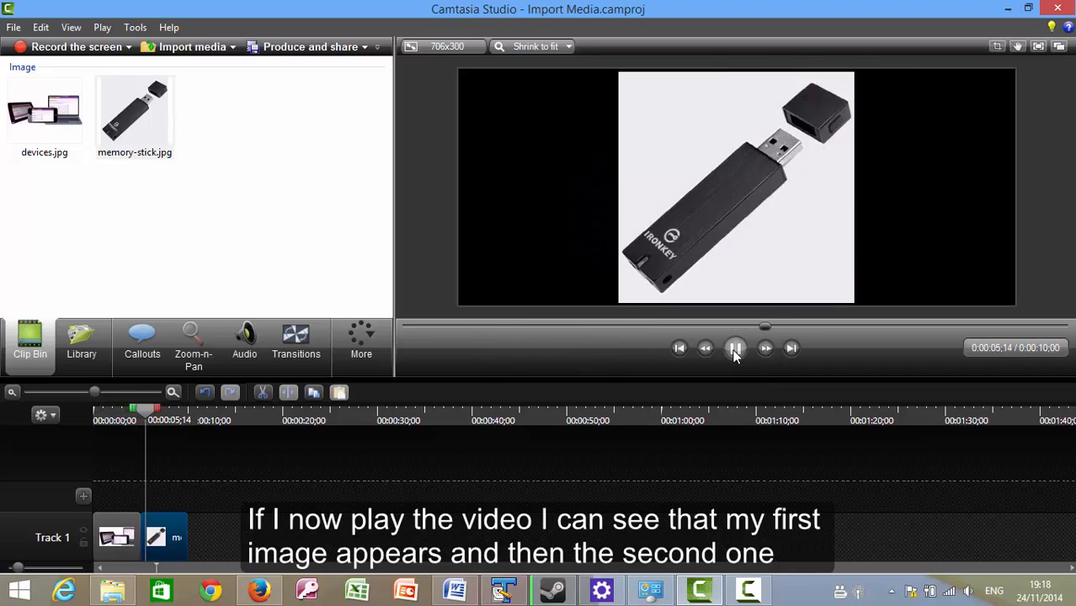
pyautogui.click(734, 347)
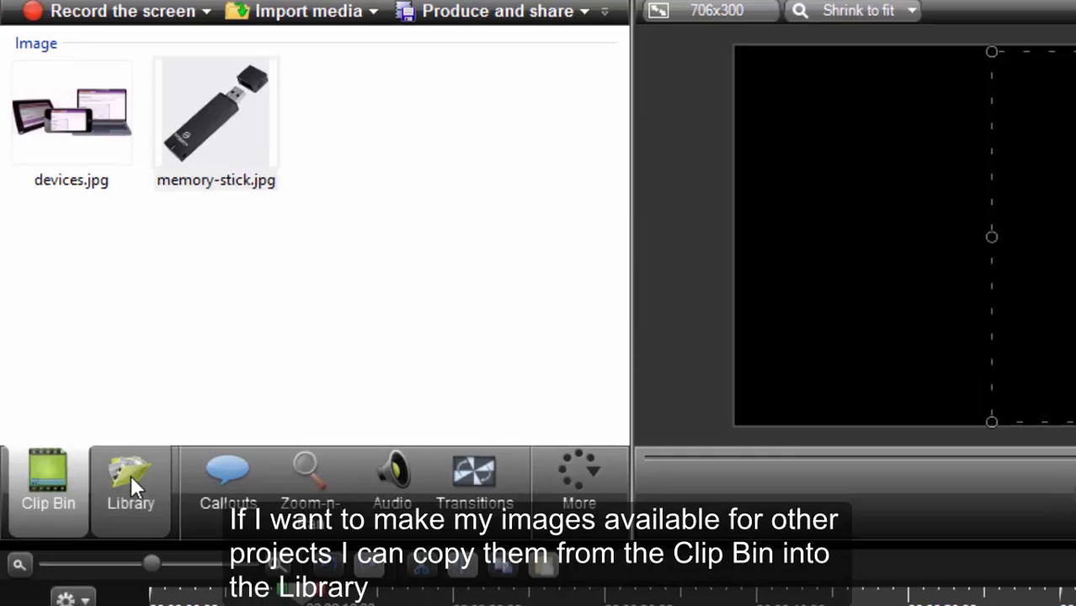
pyautogui.click(131, 485)
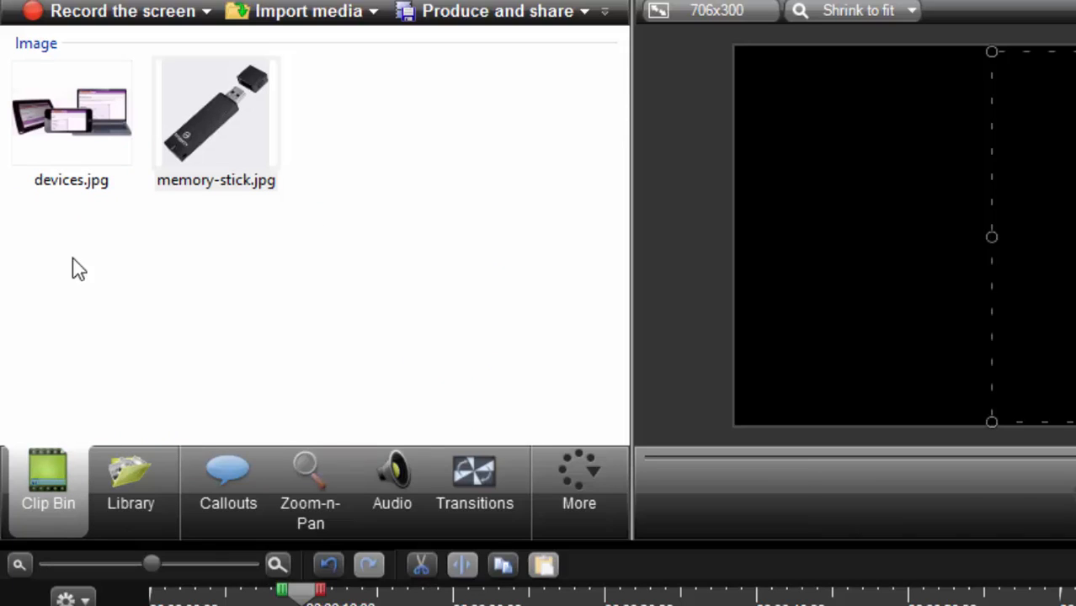
pyautogui.rightClick(71, 115)
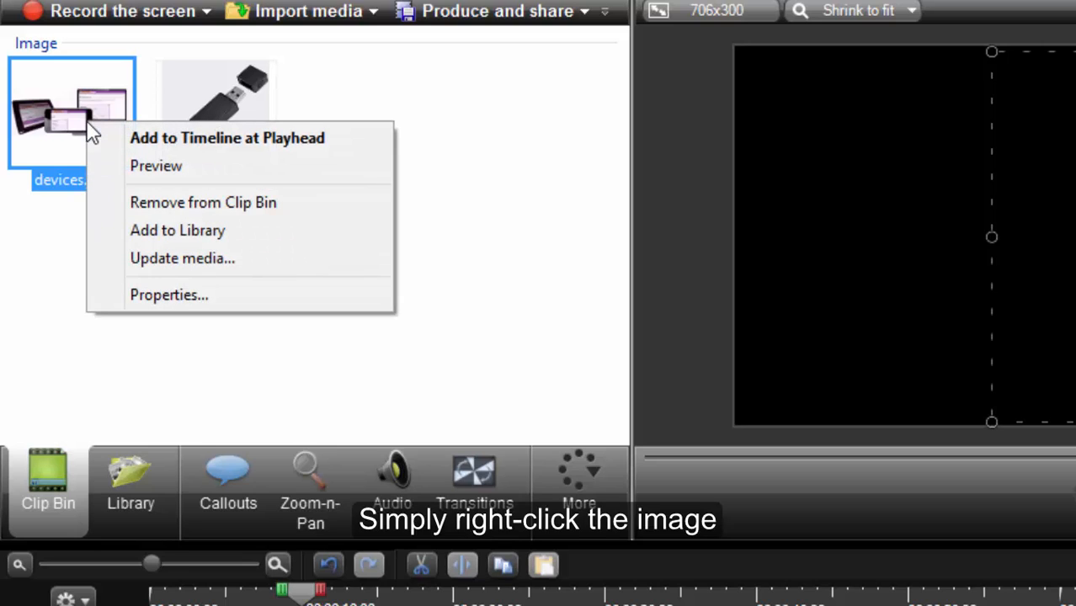
pyautogui.moveTo(179, 229)
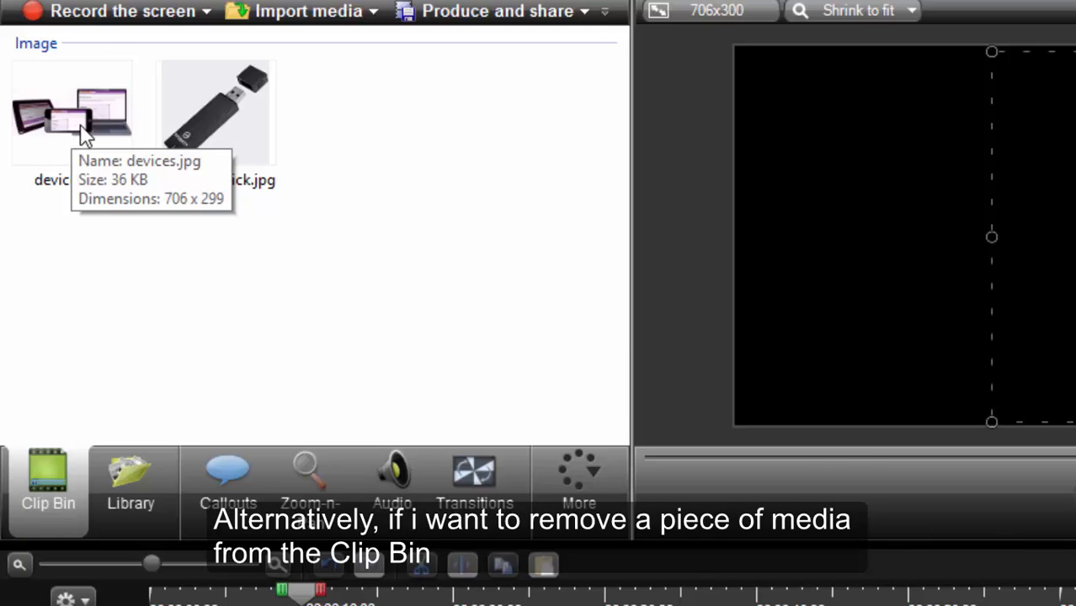
pyautogui.rightClick(73, 109)
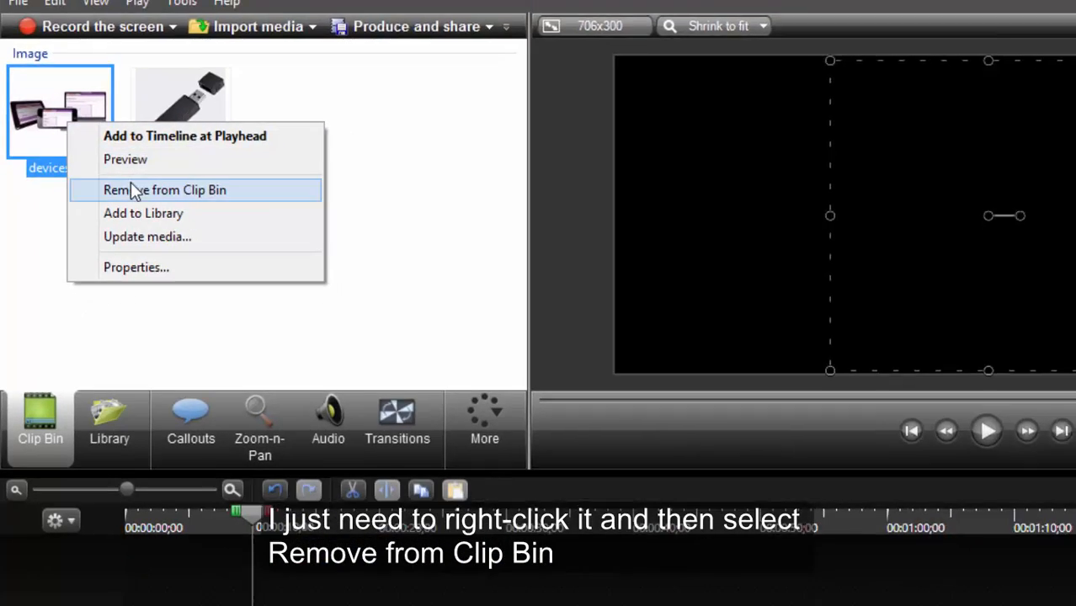
pyautogui.click(165, 189)
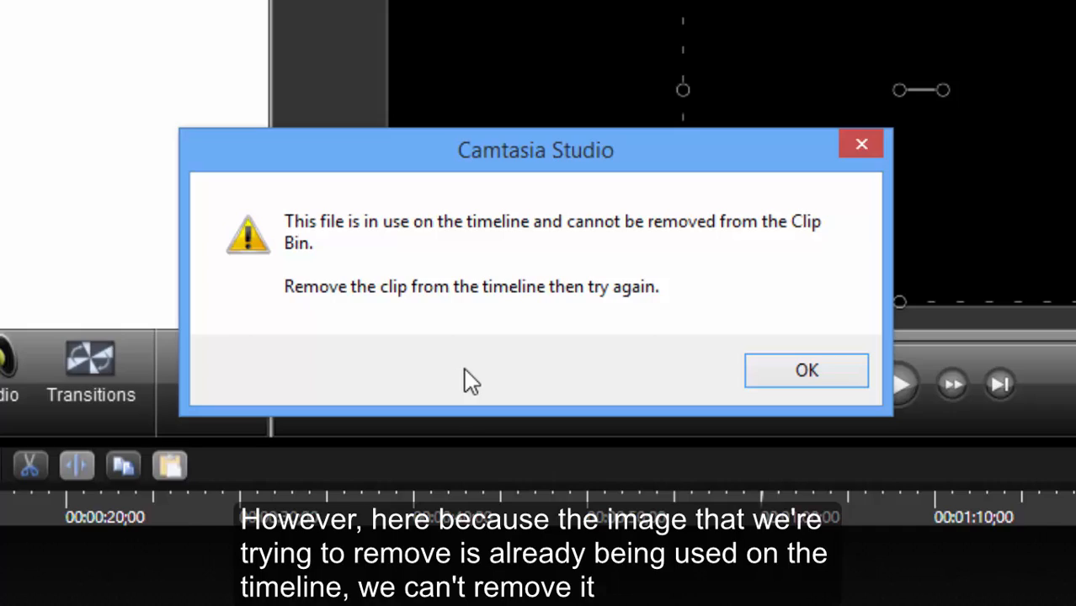
pyautogui.click(805, 371)
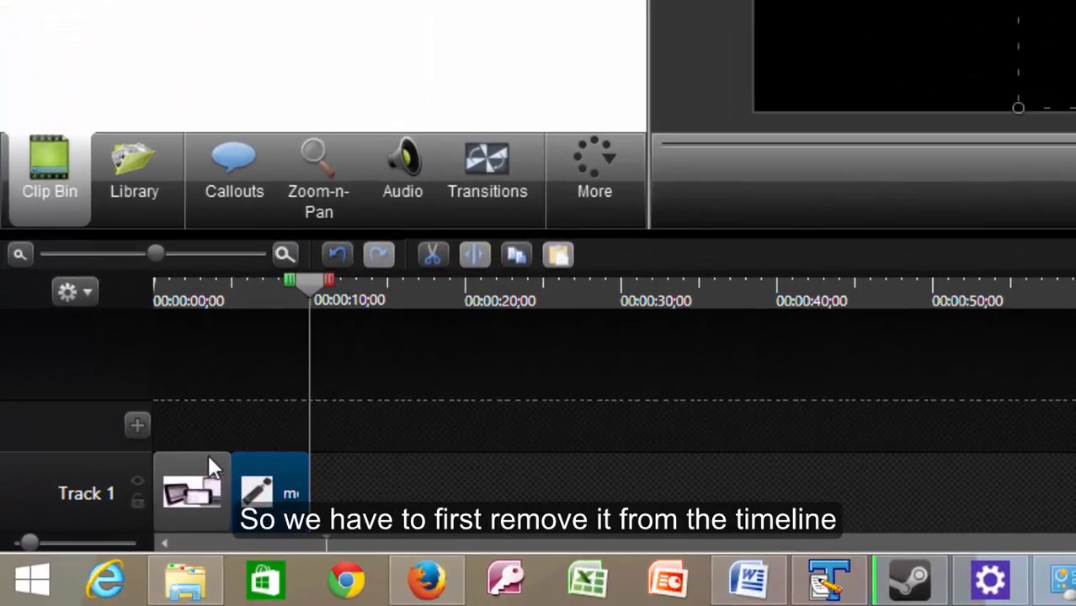
# Delete the devices clip from Track 1 and remove devices.jpg from the clip bin.
pyautogui.rightClick(192, 492)
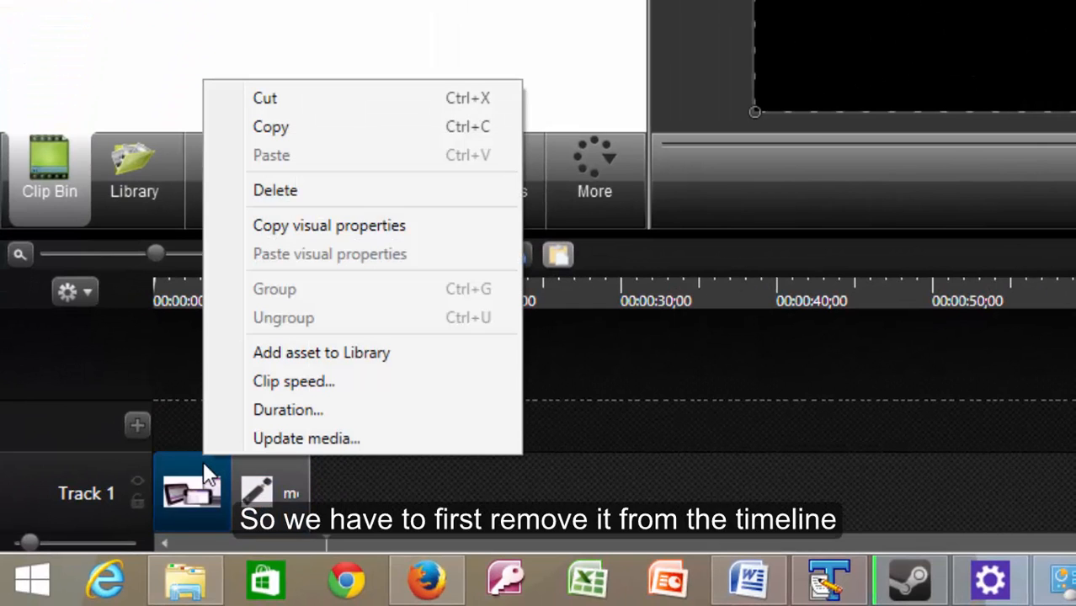
pyautogui.moveTo(290, 232)
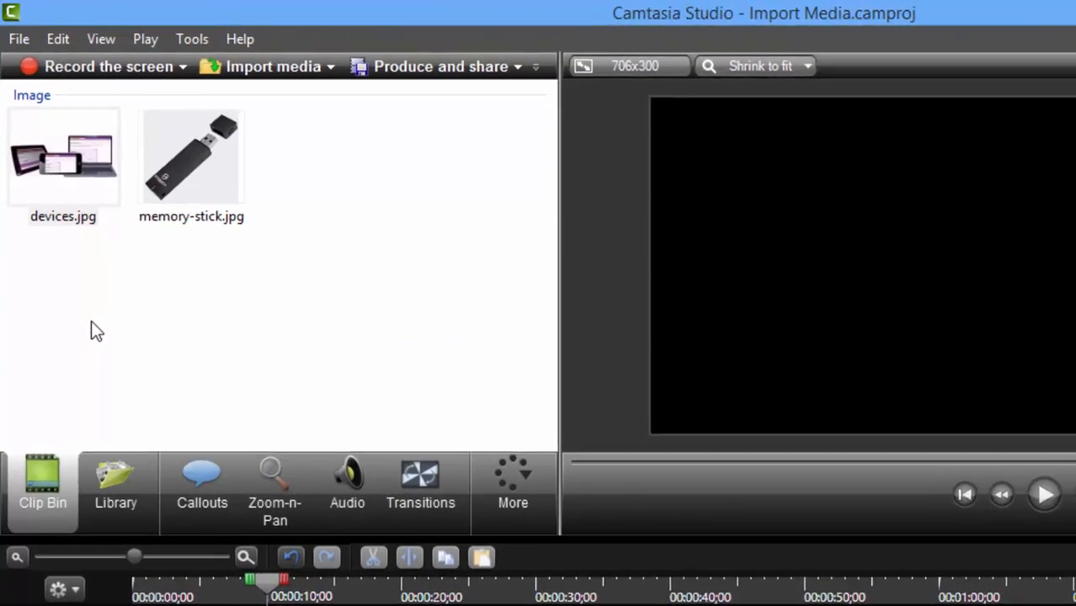
pyautogui.moveTo(68, 165)
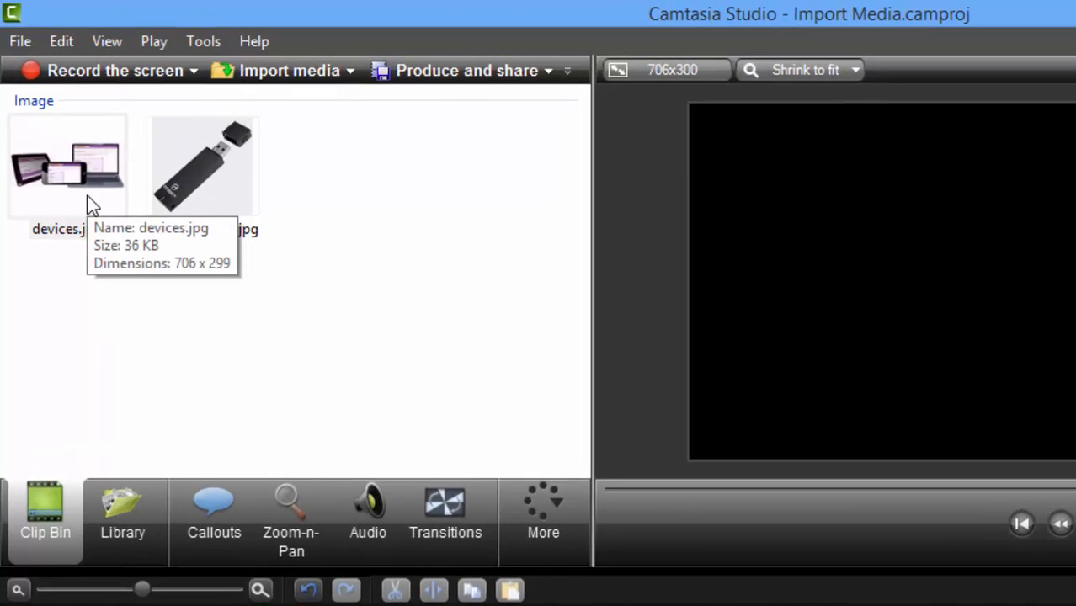
pyautogui.rightClick(68, 165)
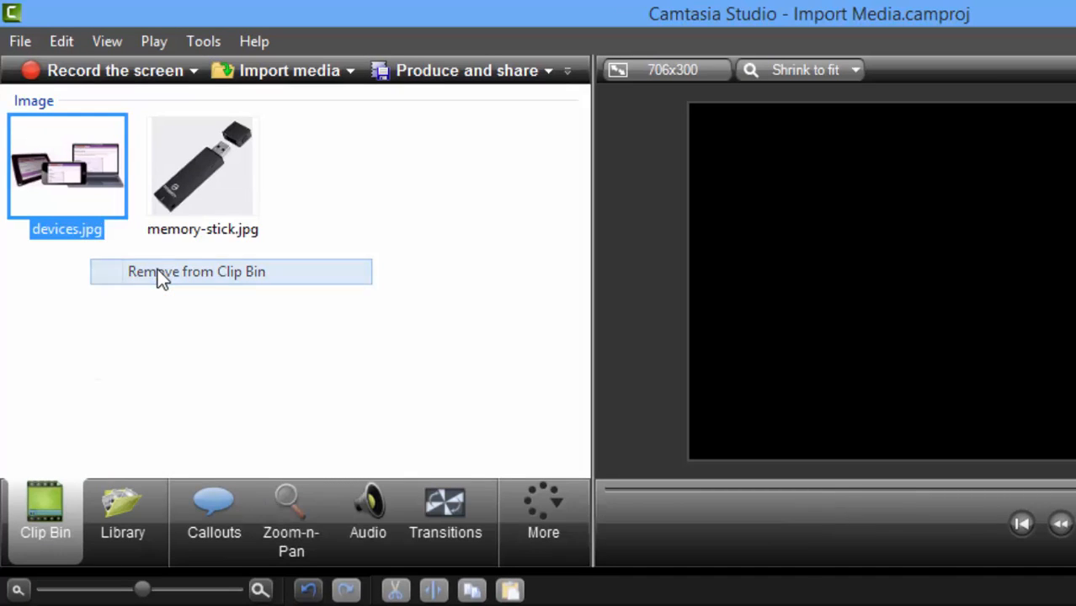
pyautogui.click(195, 271)
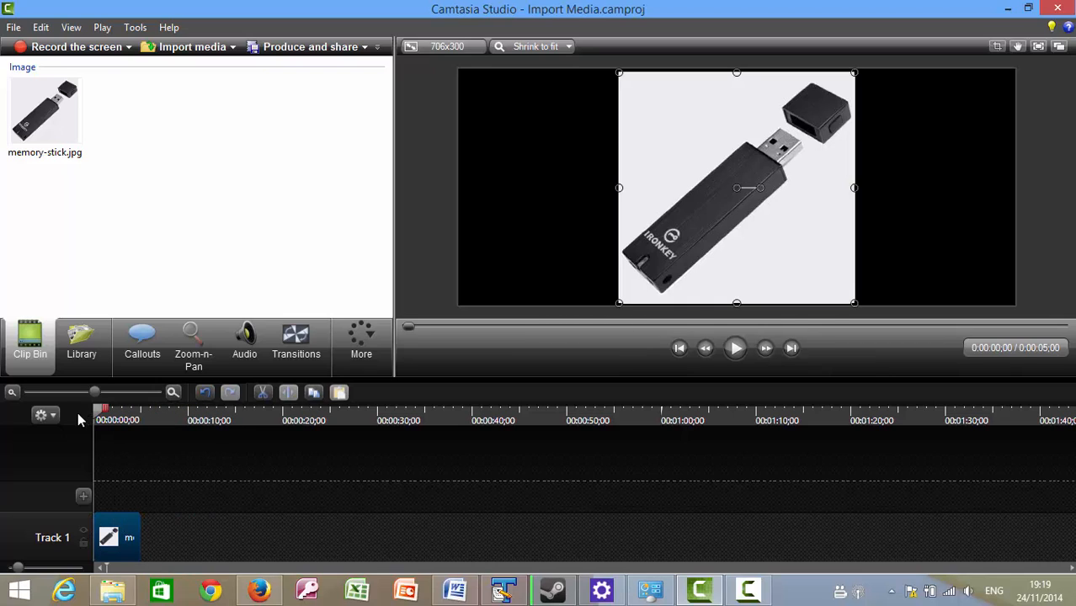
# Replay the project showing only the memory-stick image, then stop playback.
pyautogui.click(734, 347)
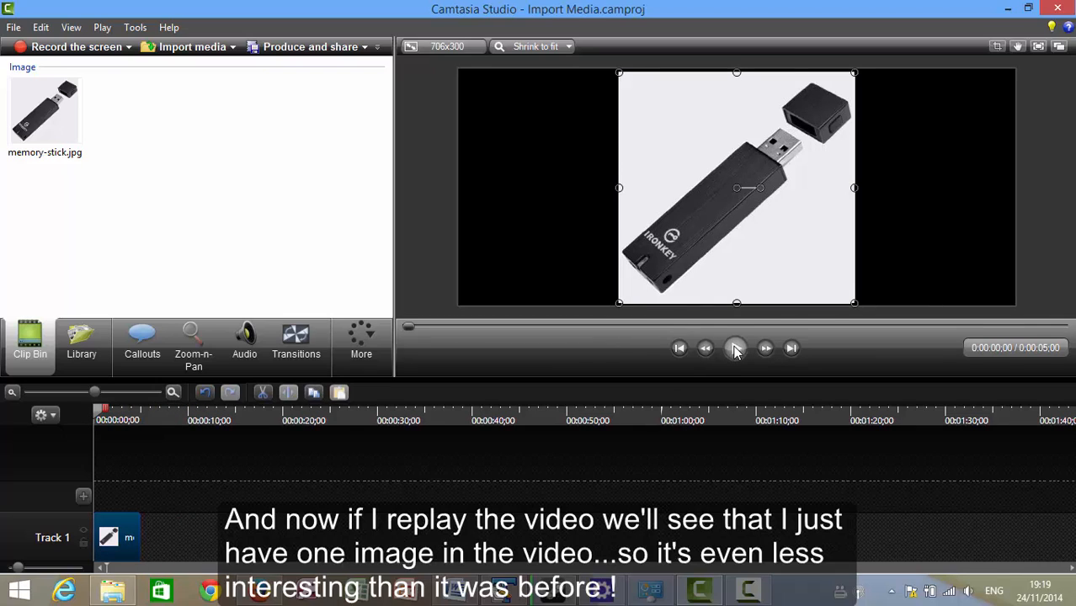
pyautogui.click(734, 347)
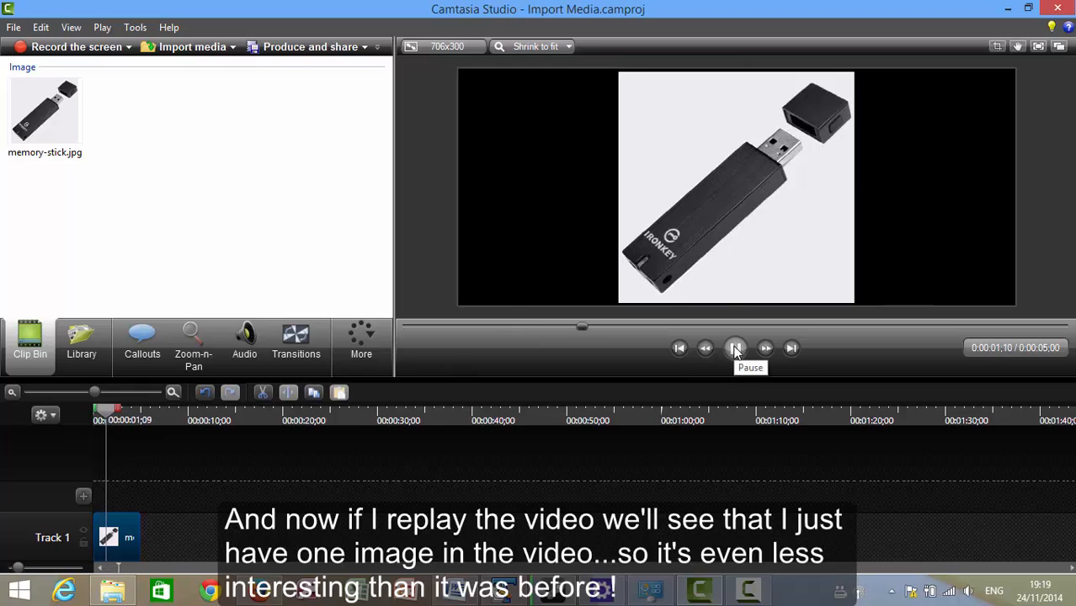
pyautogui.click(735, 347)
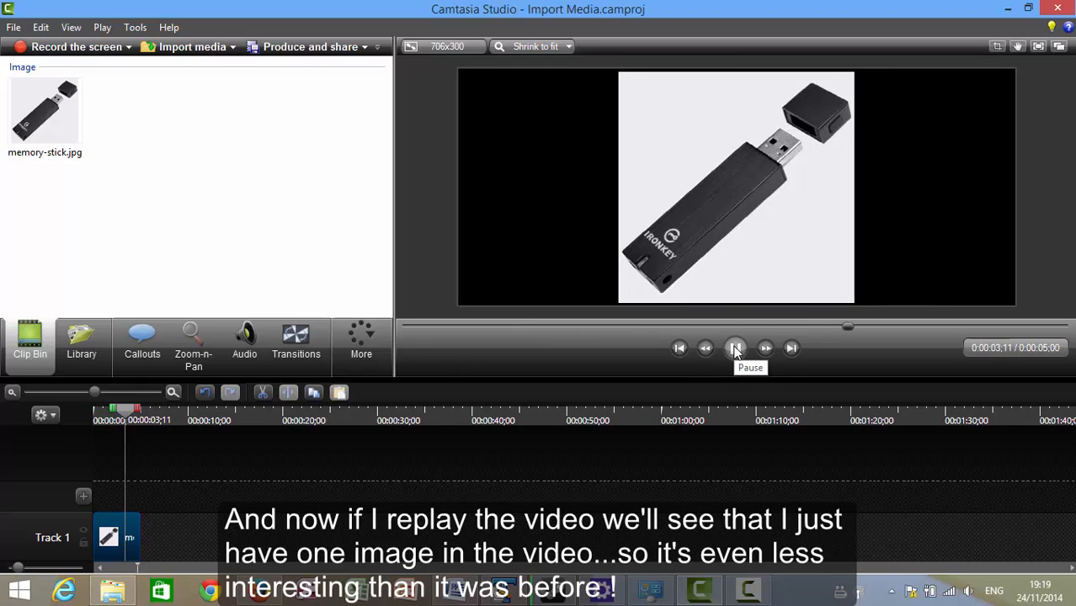
pyautogui.click(734, 347)
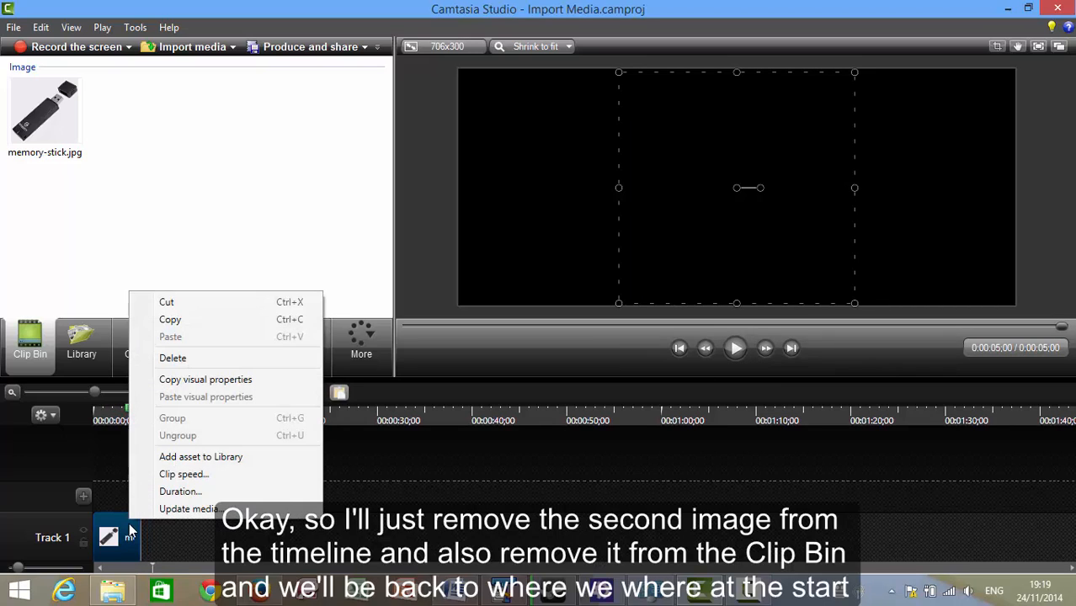
pyautogui.moveTo(174, 357)
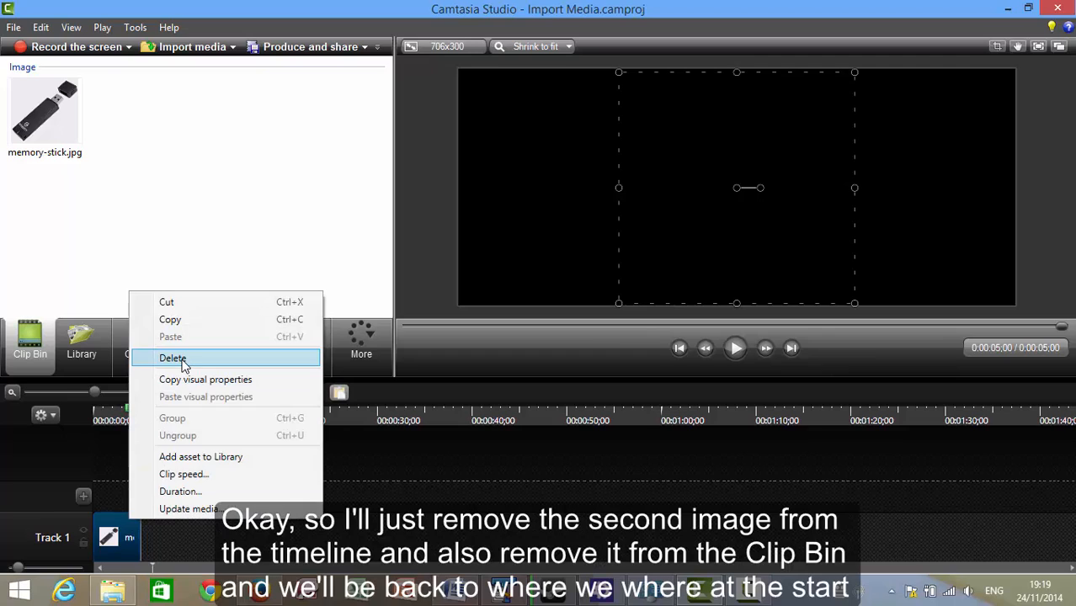
# Delete the memory-stick clip from Track 1 and remove memory-stick.jpg from the clip bin.
pyautogui.click(174, 357)
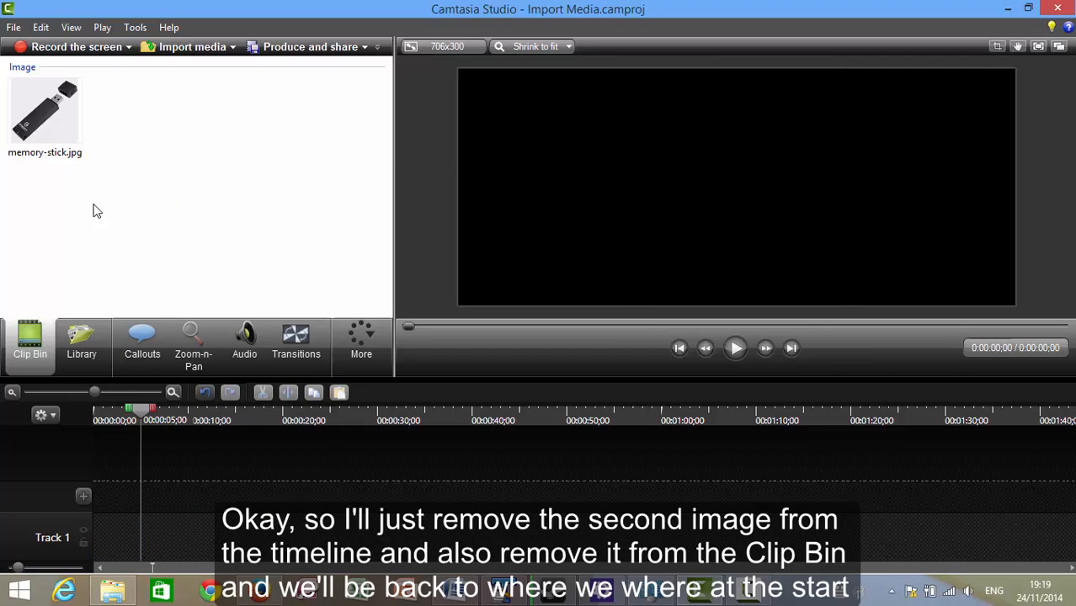
pyautogui.rightClick(43, 110)
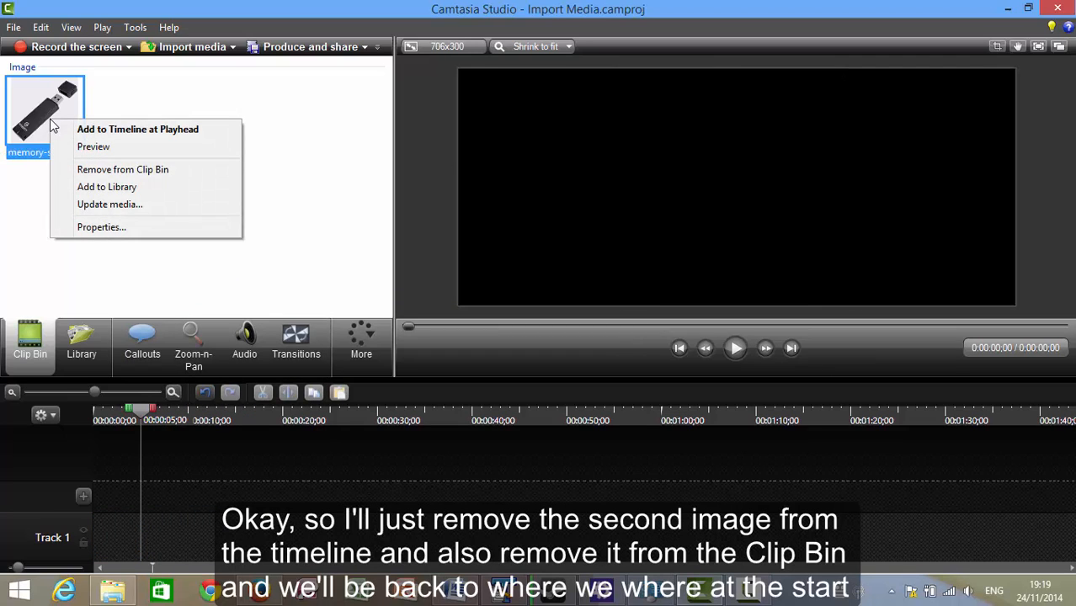
pyautogui.click(121, 169)
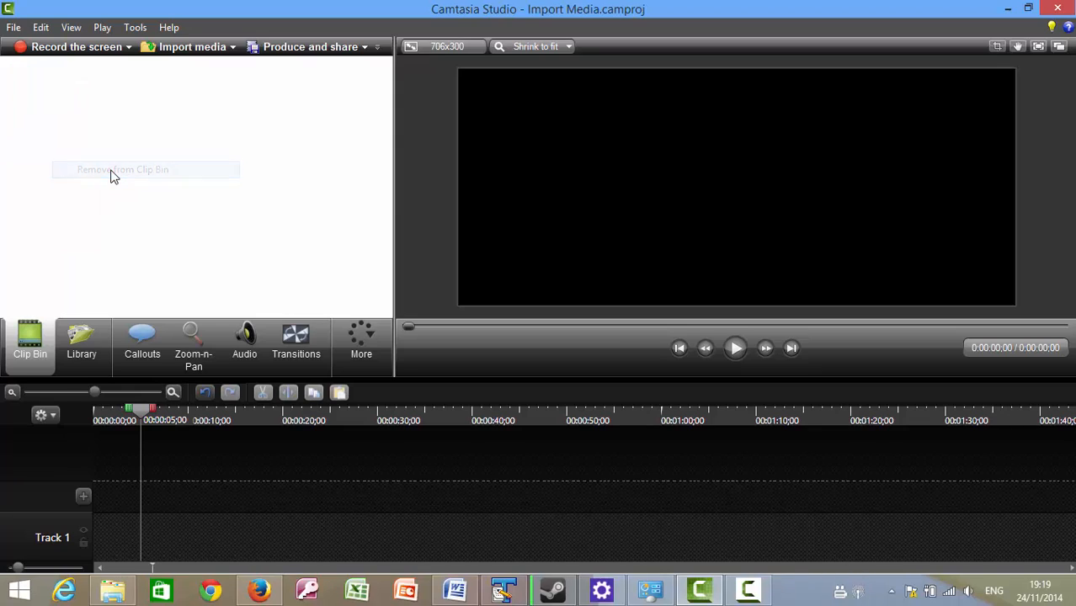